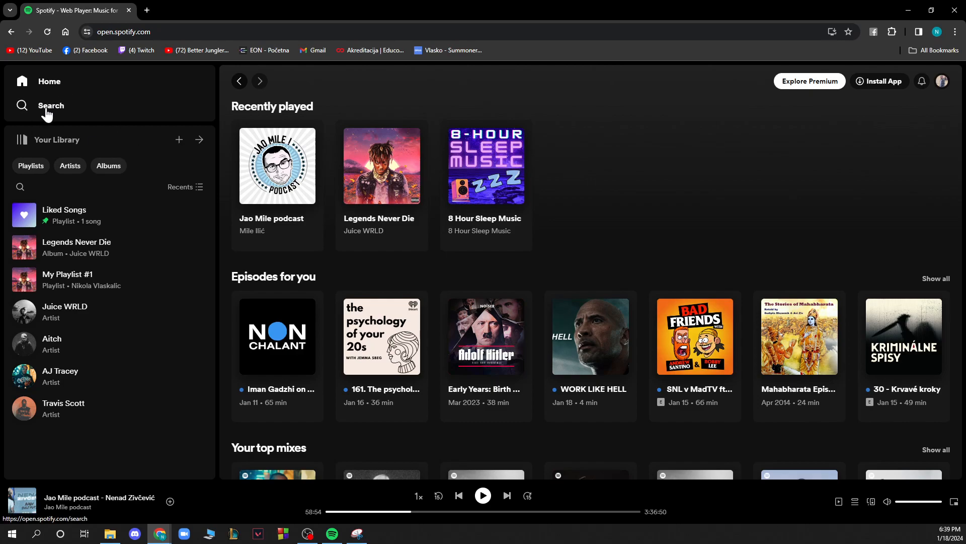
mouse_move(129, 133)
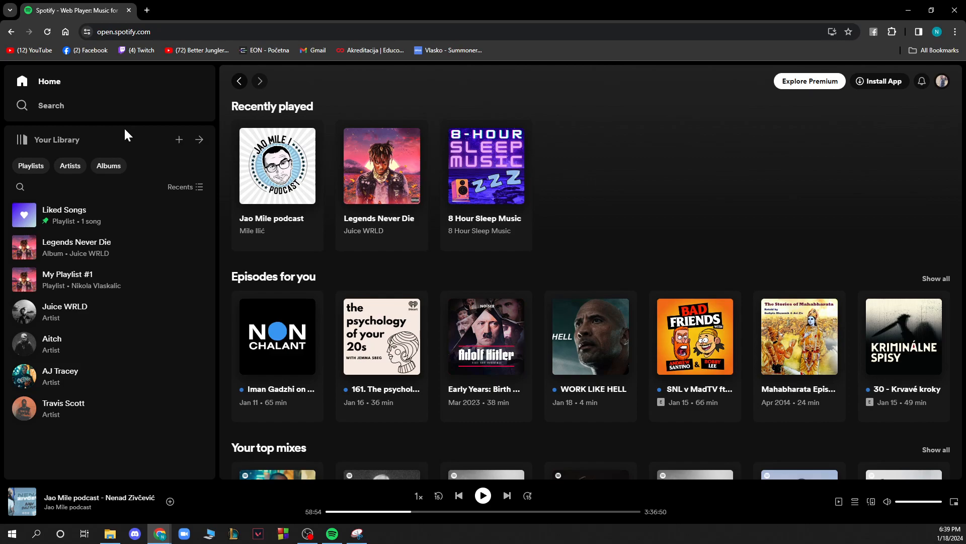
mouse_move(64, 183)
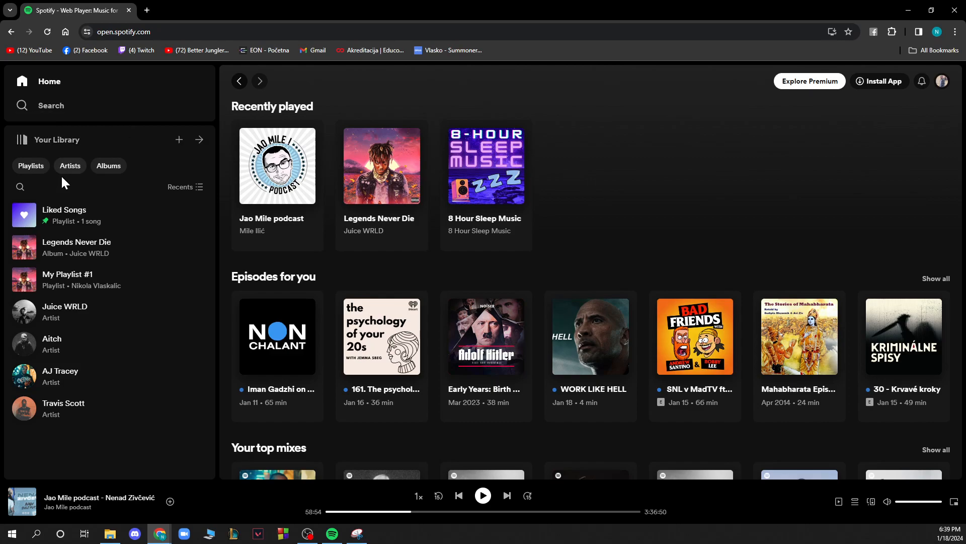
mouse_move(82, 199)
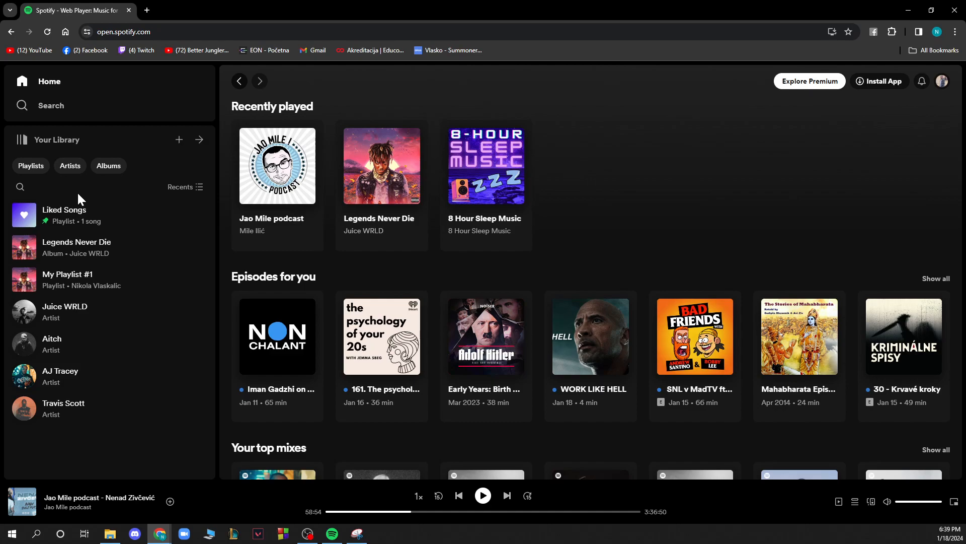
mouse_move(178, 141)
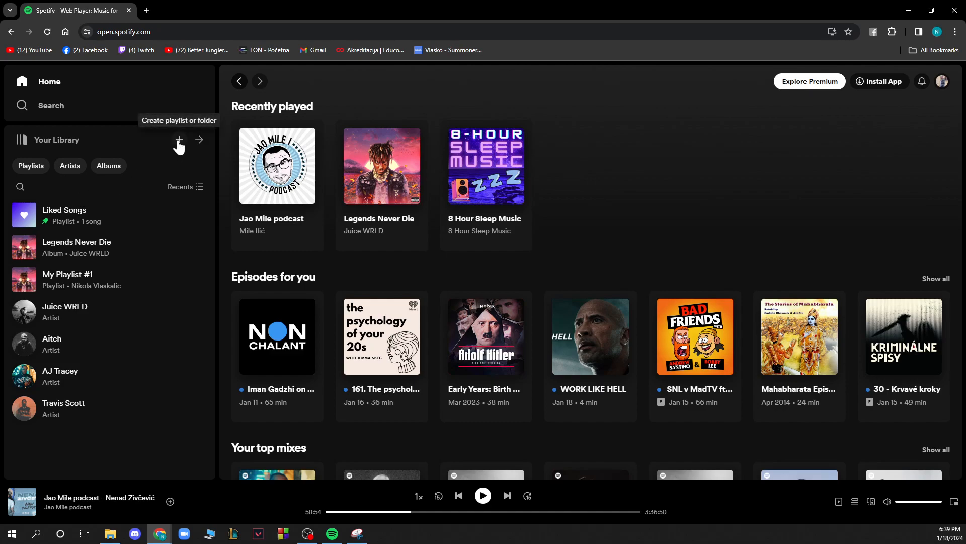
mouse_move(804, 75)
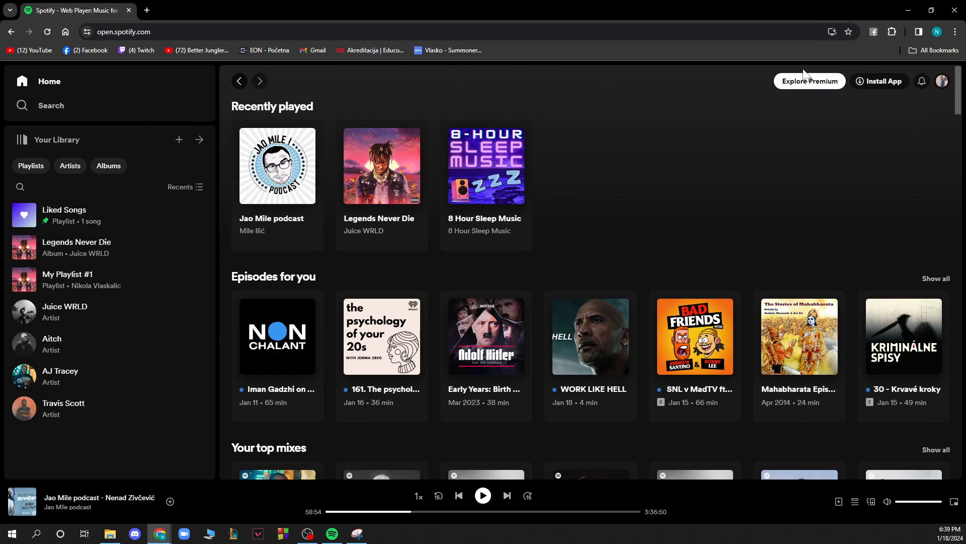
mouse_move(757, 137)
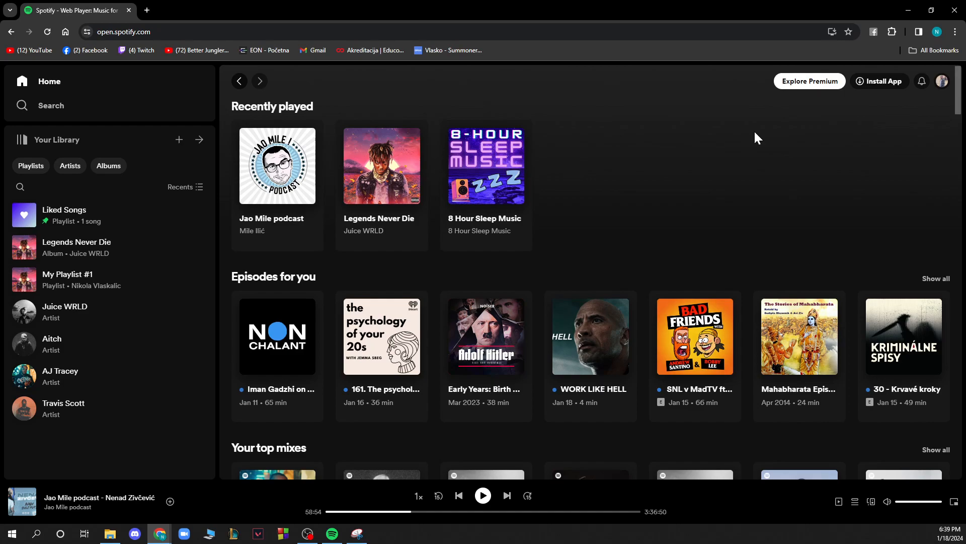
mouse_move(736, 178)
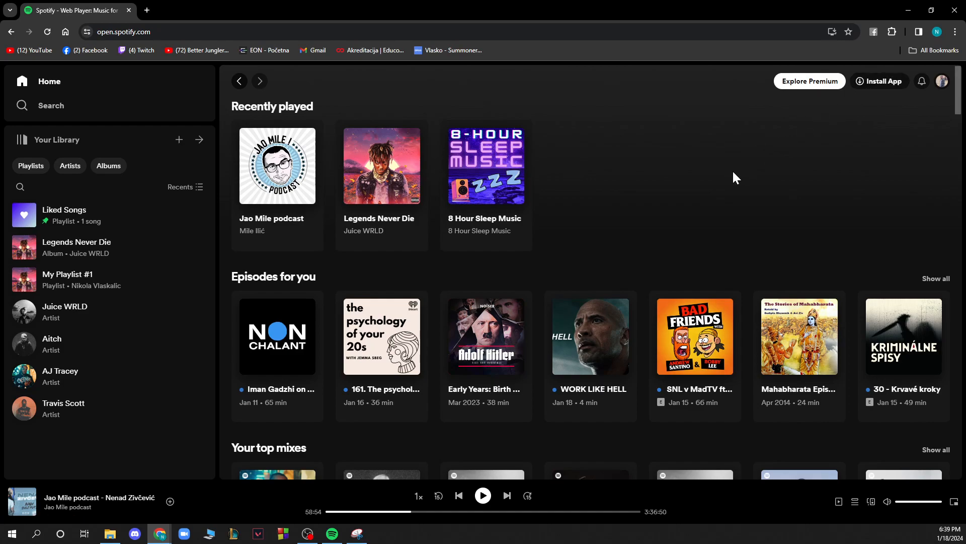
mouse_move(928, 107)
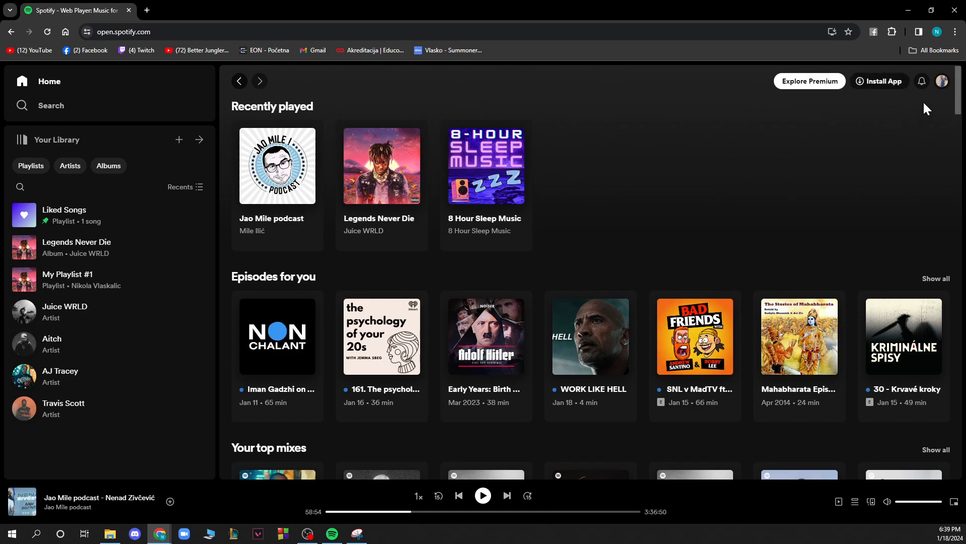
Open Account from the profile avatar menu to view the Spotify Free account overview.
left_click(942, 80)
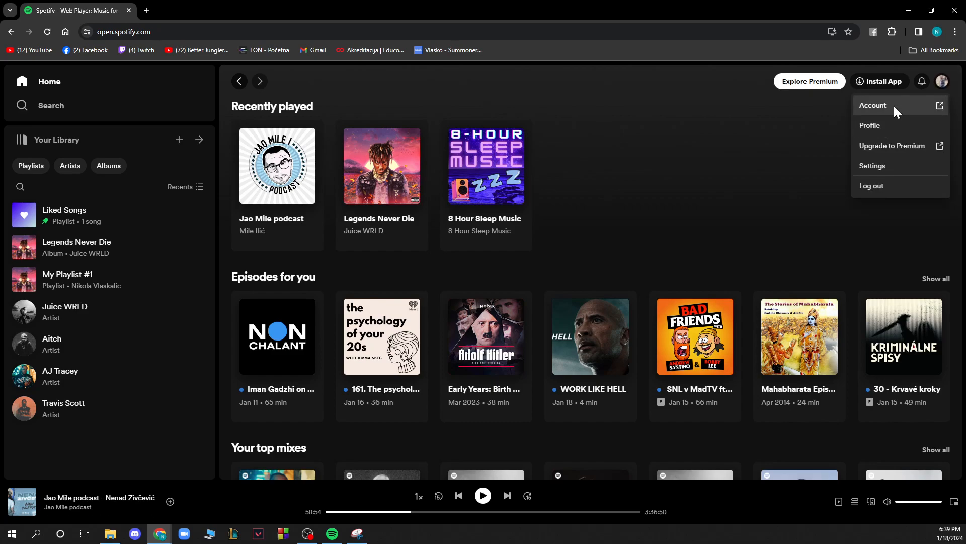
mouse_move(832, 197)
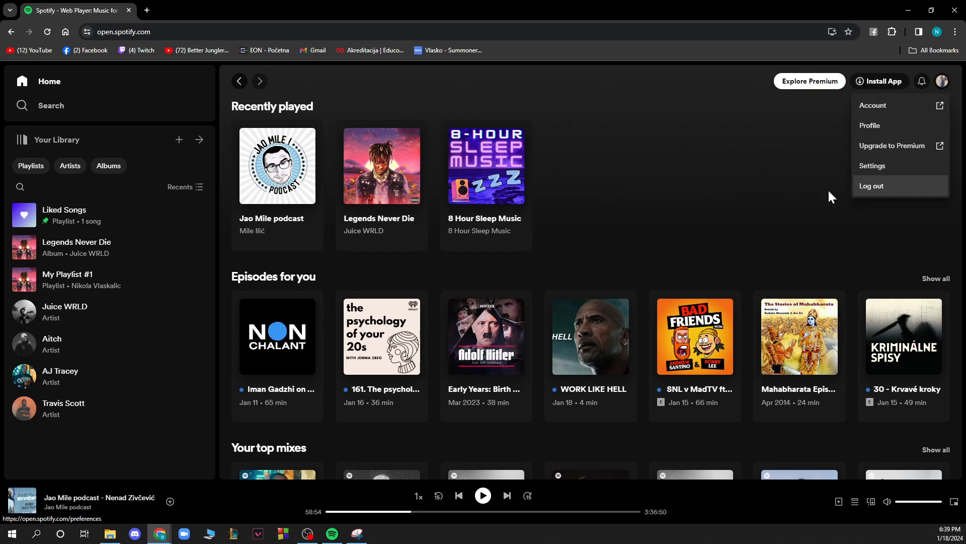
left_click(759, 189)
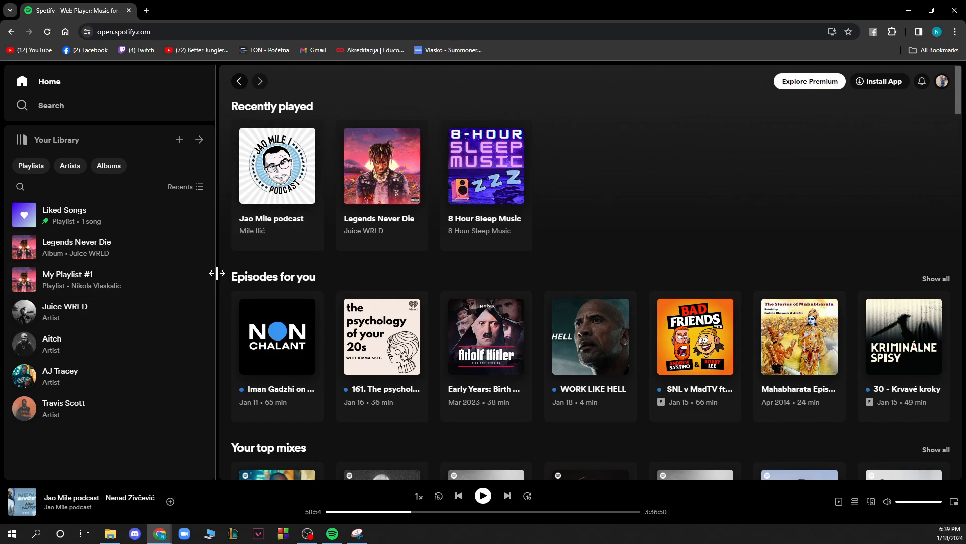
mouse_move(903, 73)
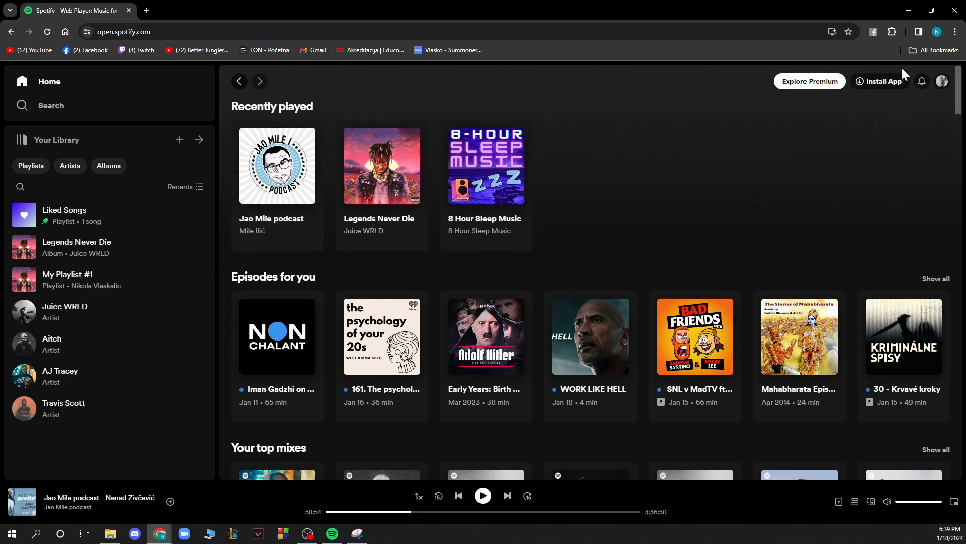
left_click(941, 81)
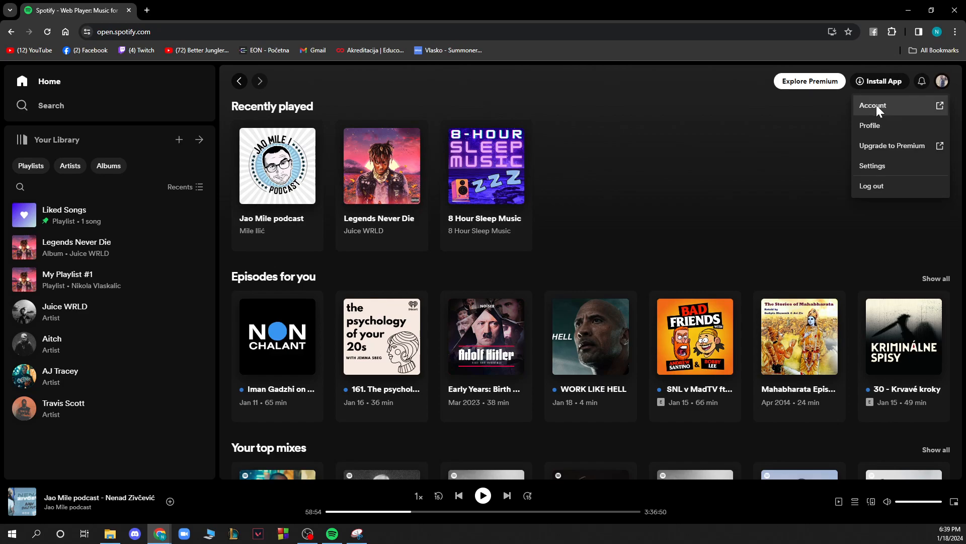
left_click(872, 105)
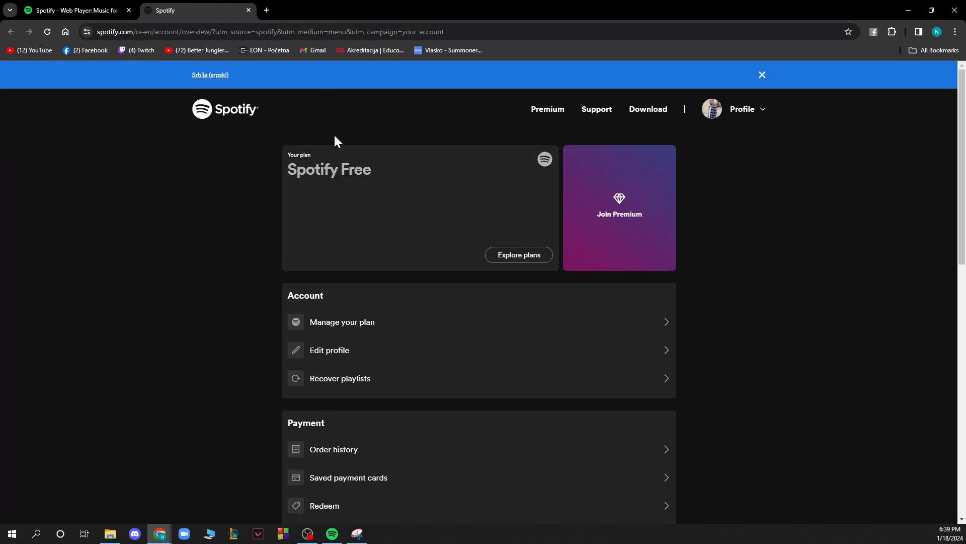
mouse_move(664, 269)
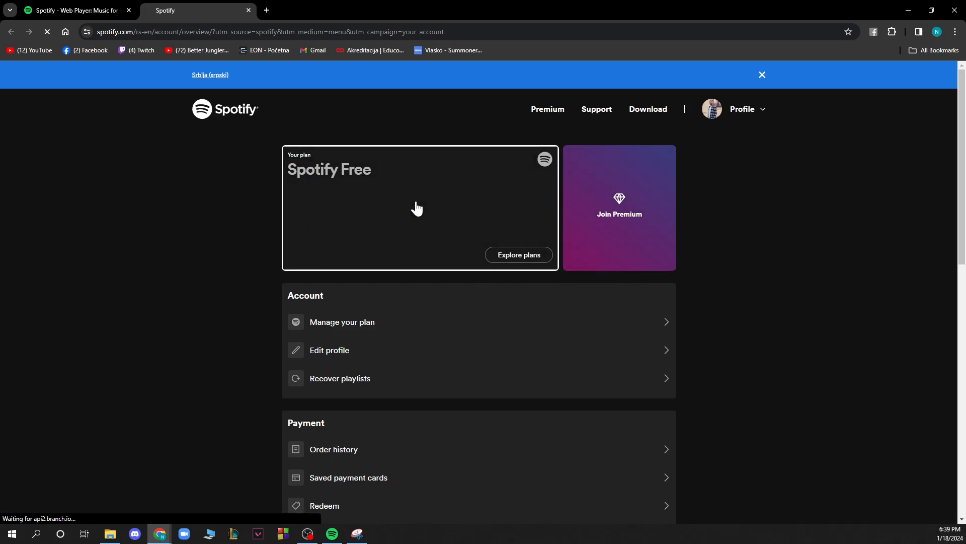
Browse the Spotify Free details on Manage your plan, then return to the Home feed.
left_click(343, 321)
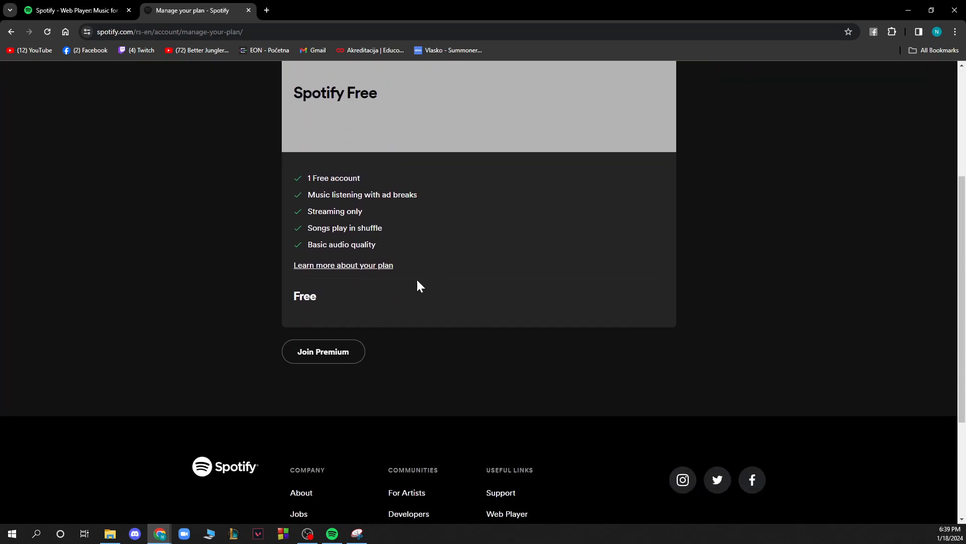
scroll("up", 3)
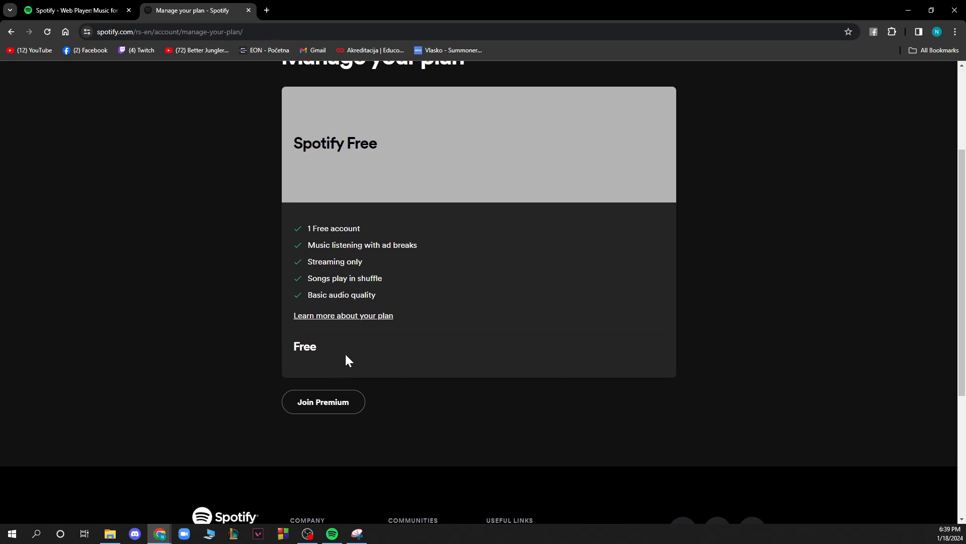
scroll("up", 3)
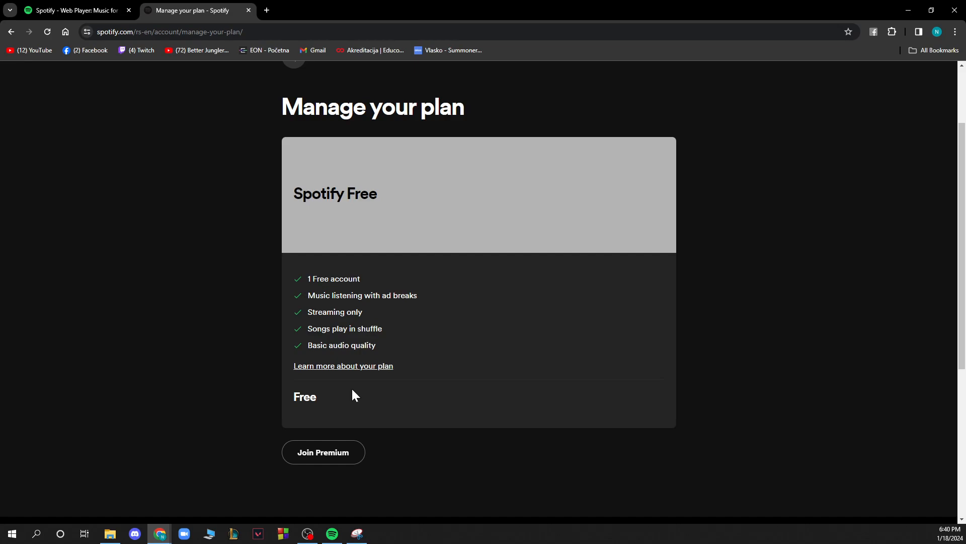
mouse_move(44, 414)
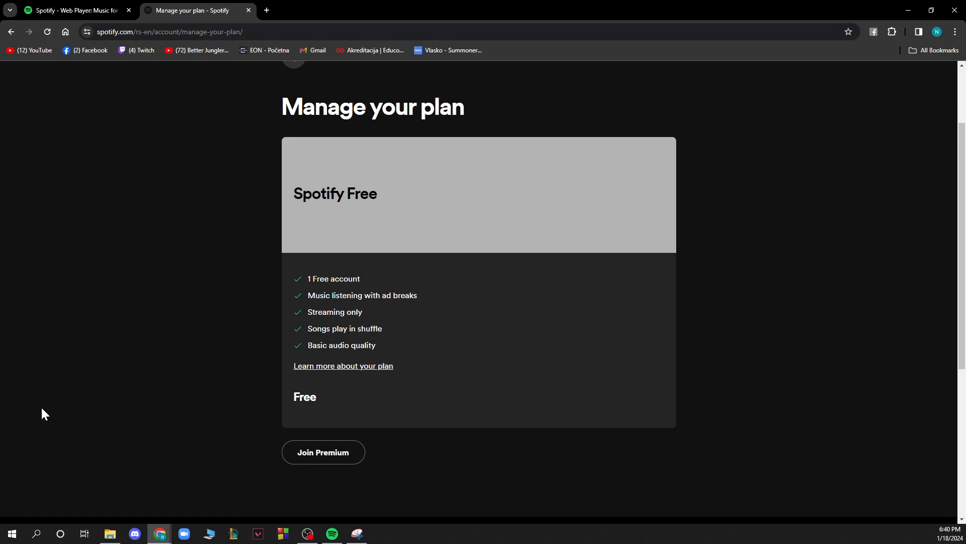
scroll("up", 3)
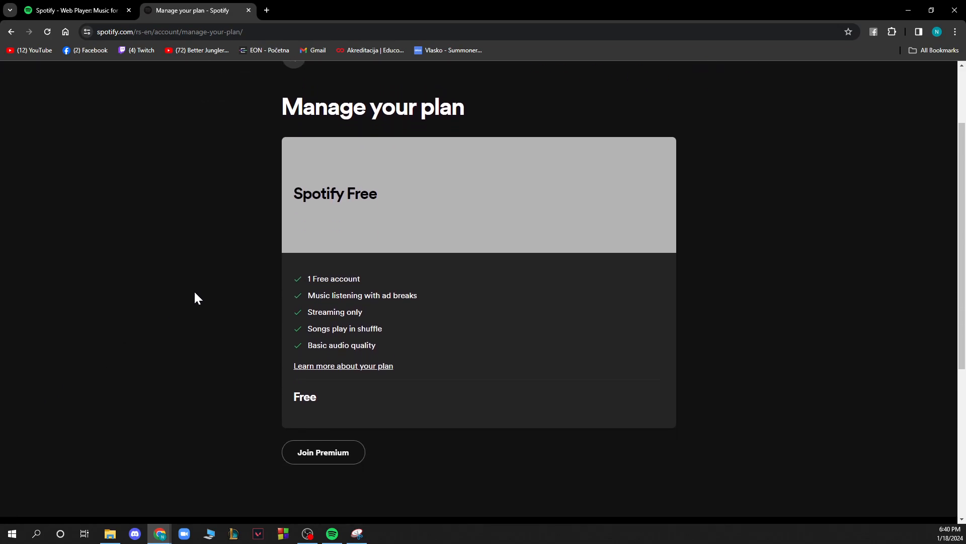
mouse_move(267, 345)
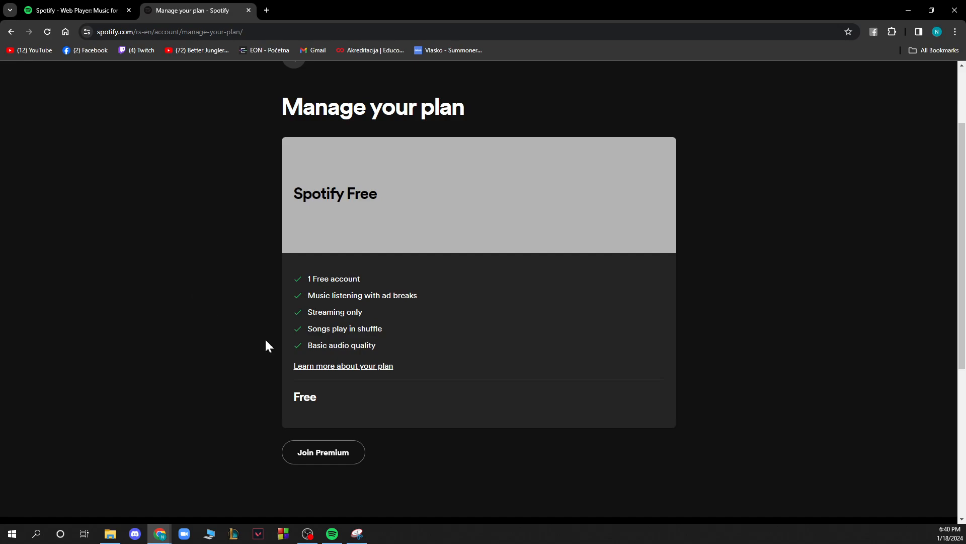
scroll("down", 3)
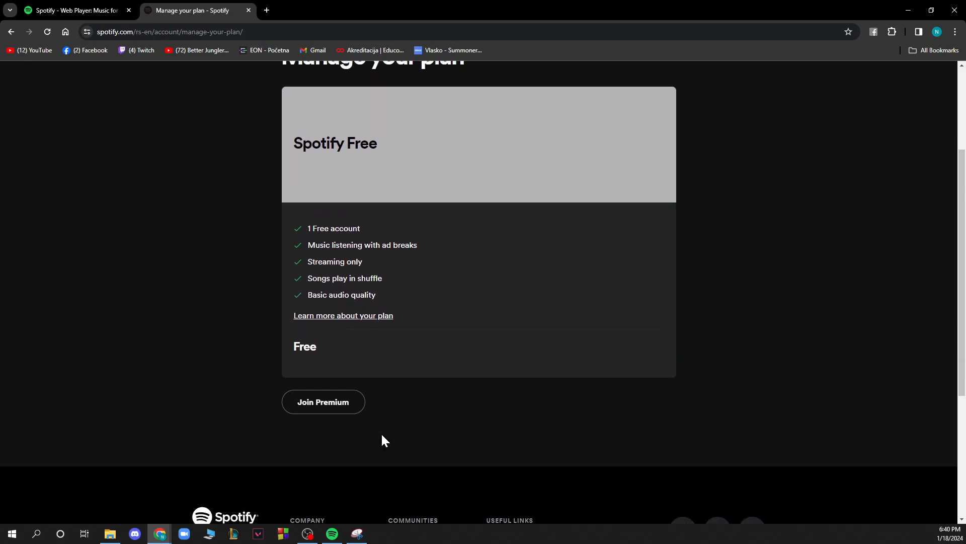
scroll("up", 3)
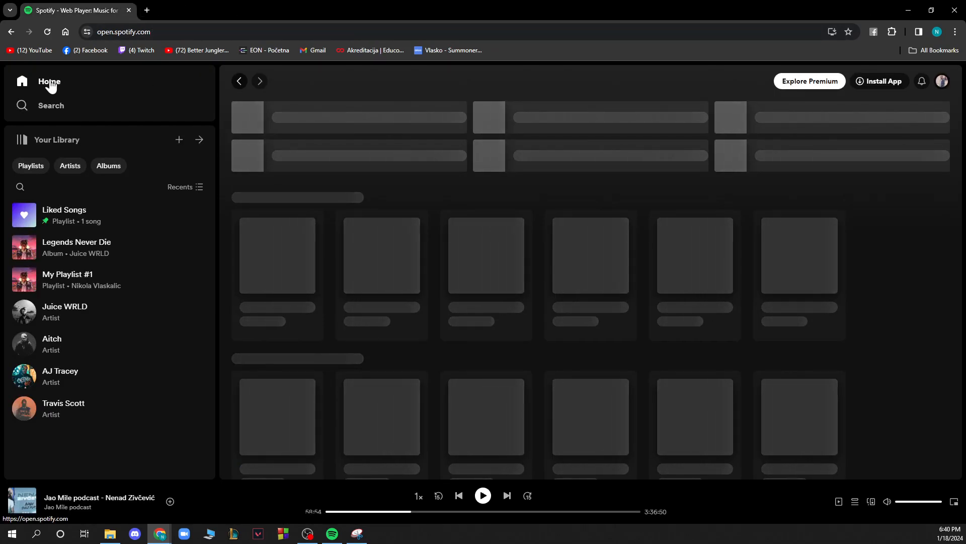
left_click(48, 81)
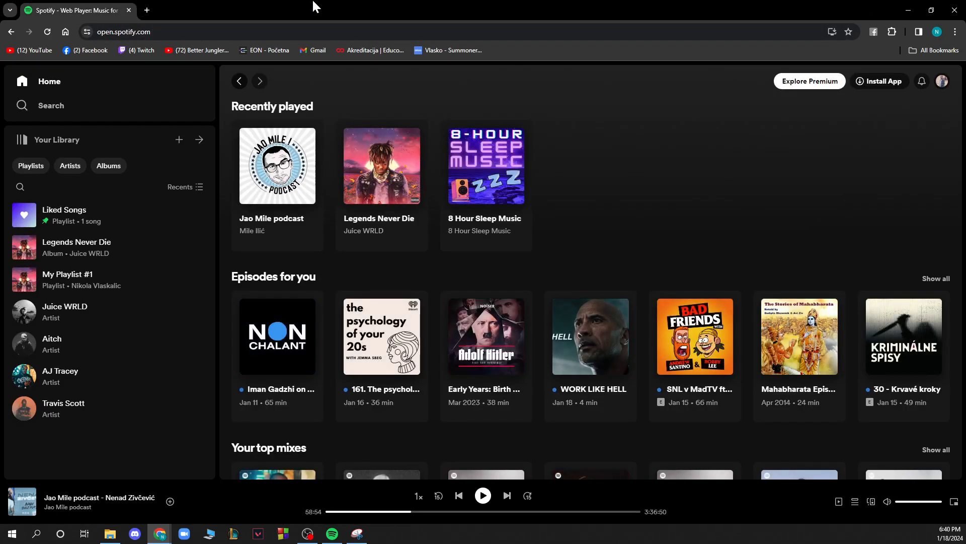